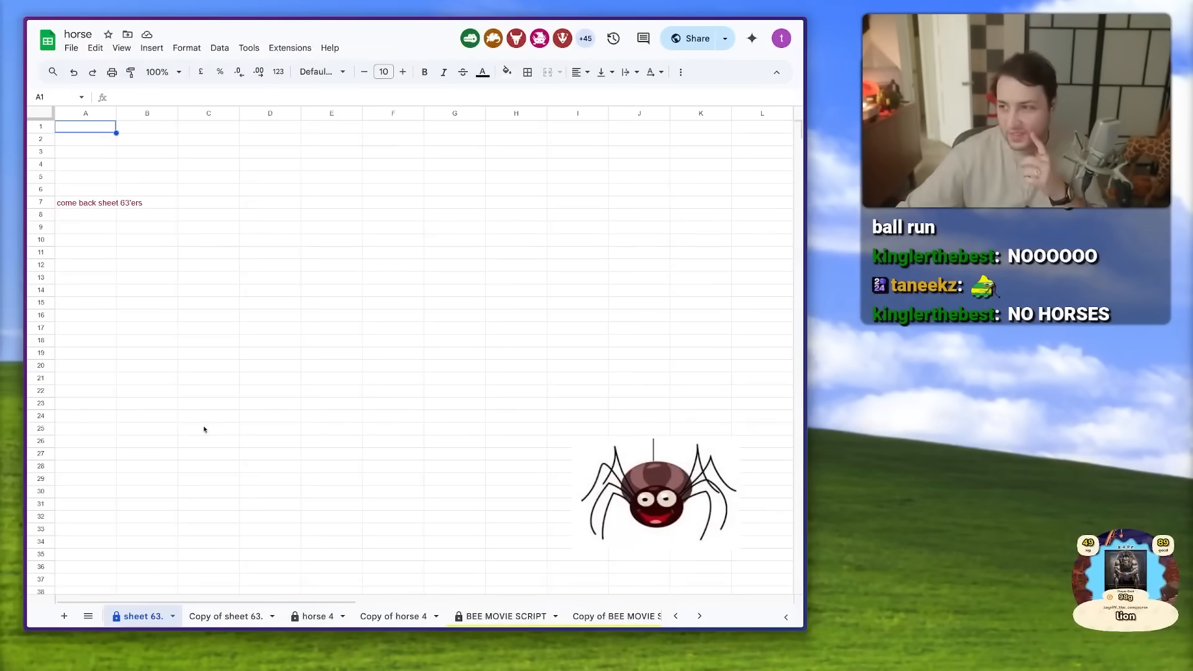
mouse_move(381, 452)
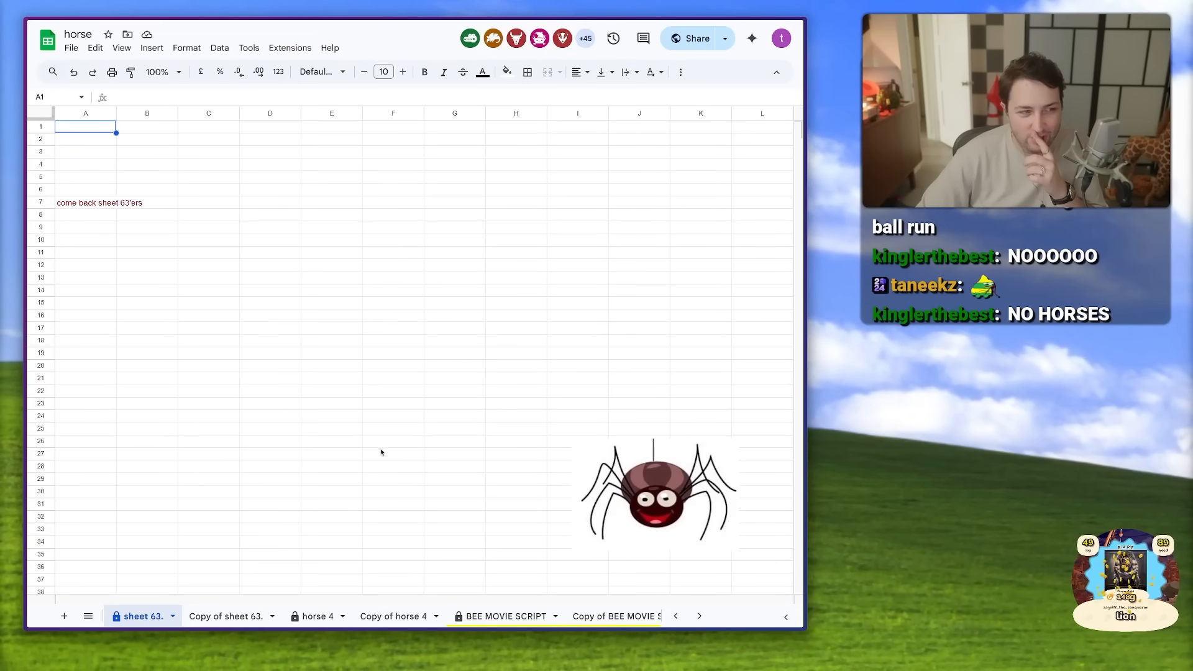
Step: Move from sheet 63 via 'Copy of sheet 63.' to the bee-picture tab over yellow cells
click(226, 615)
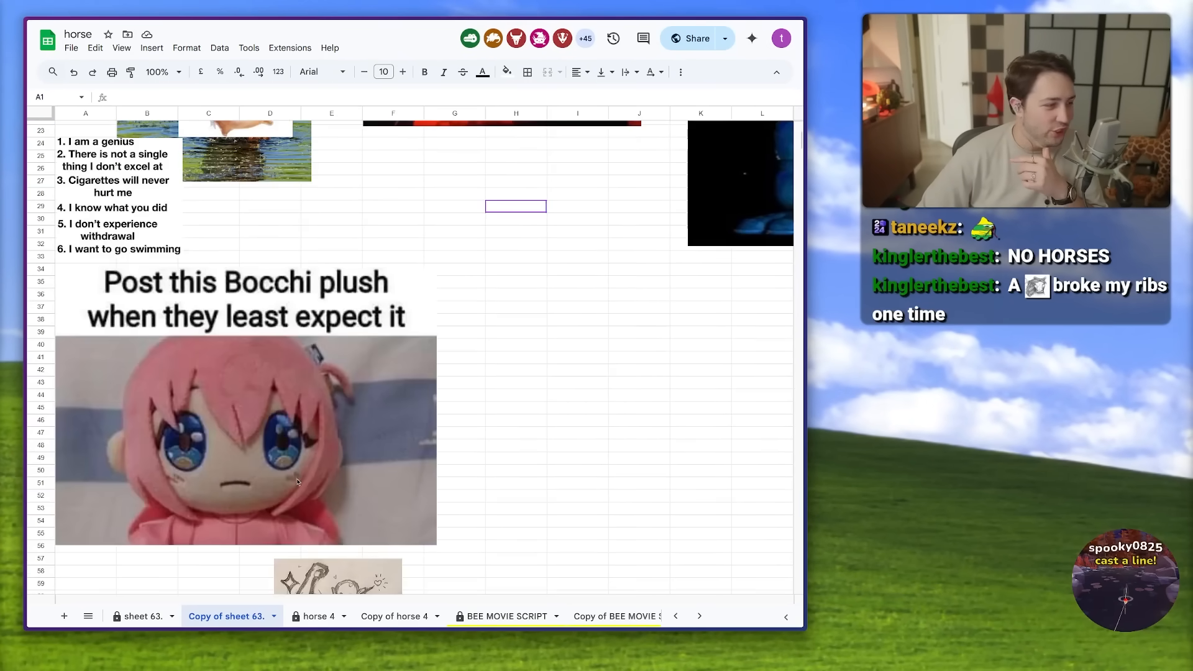
scroll(right, 3)
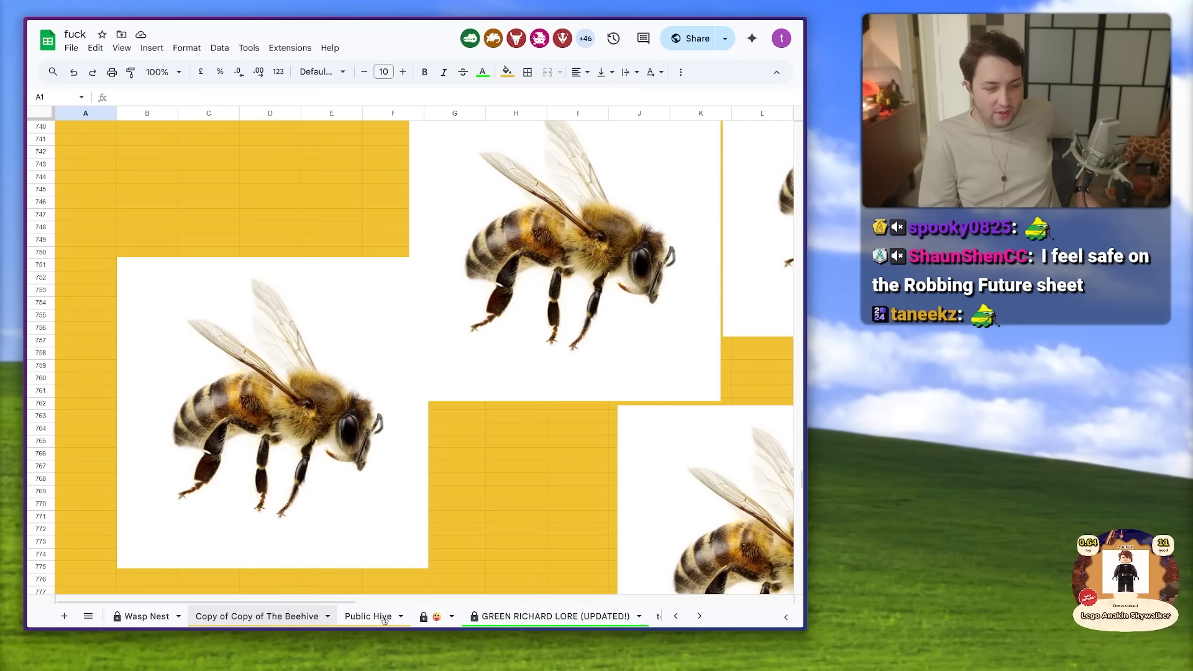
Step: View the locked emoji money-advice tab, then the tab of '<3' marks with cat and quokka images
click(435, 616)
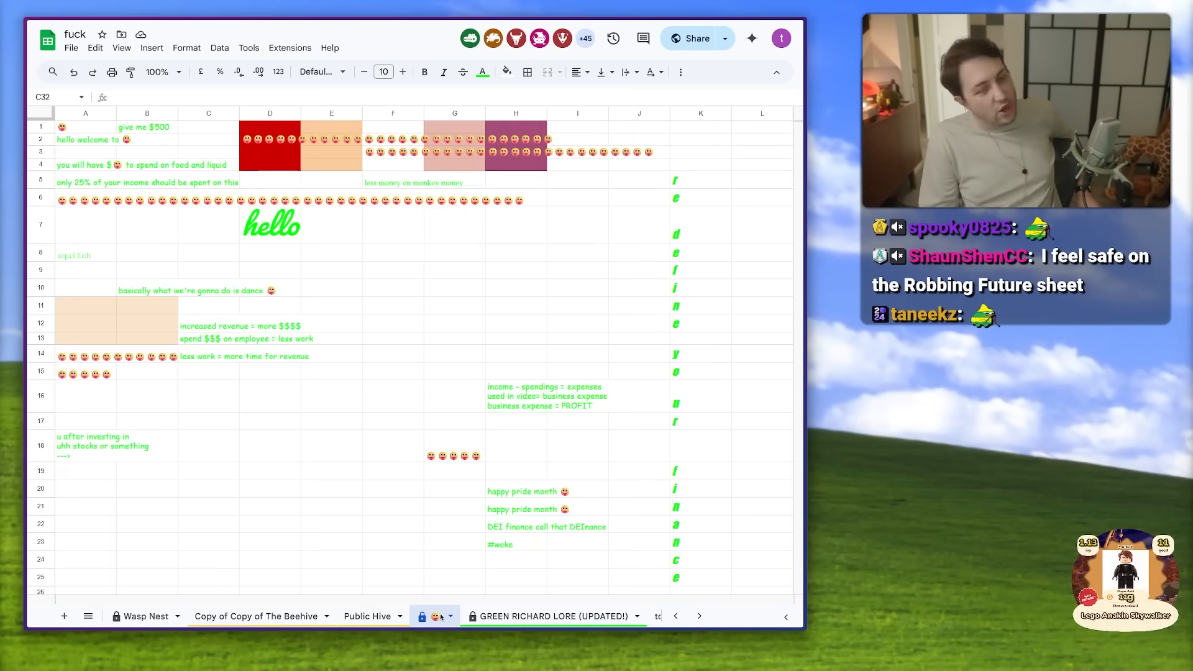
click(498, 616)
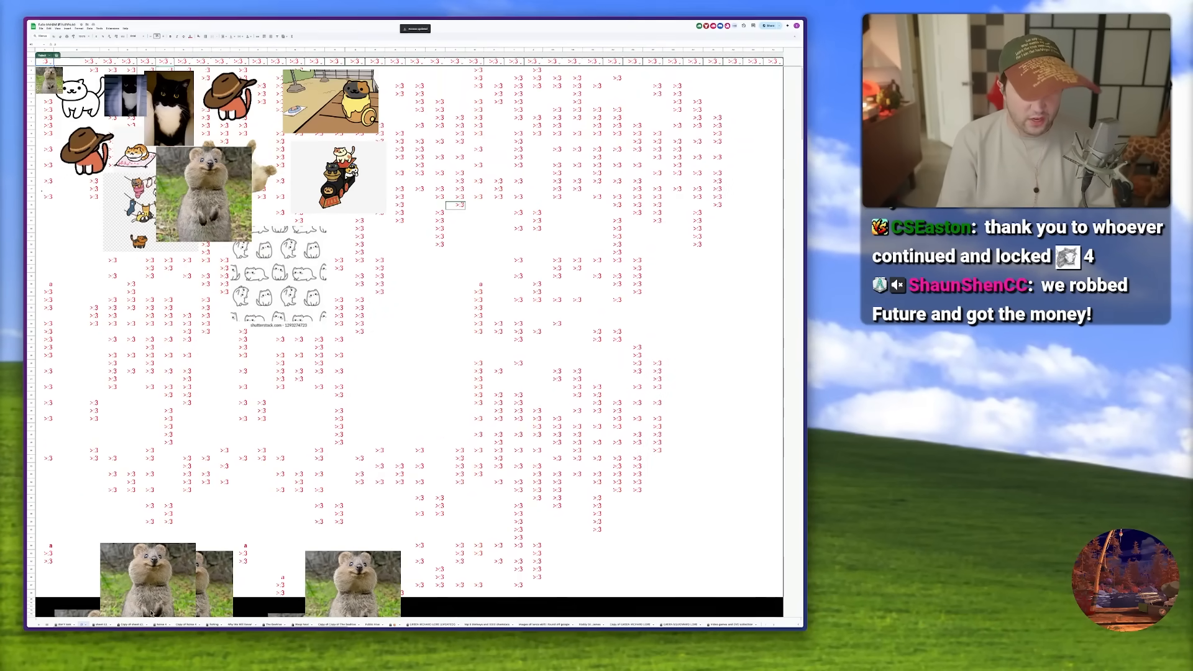
Step: Drag the yellow plush toy photo on sheet 63 to the right of column A
click(237, 618)
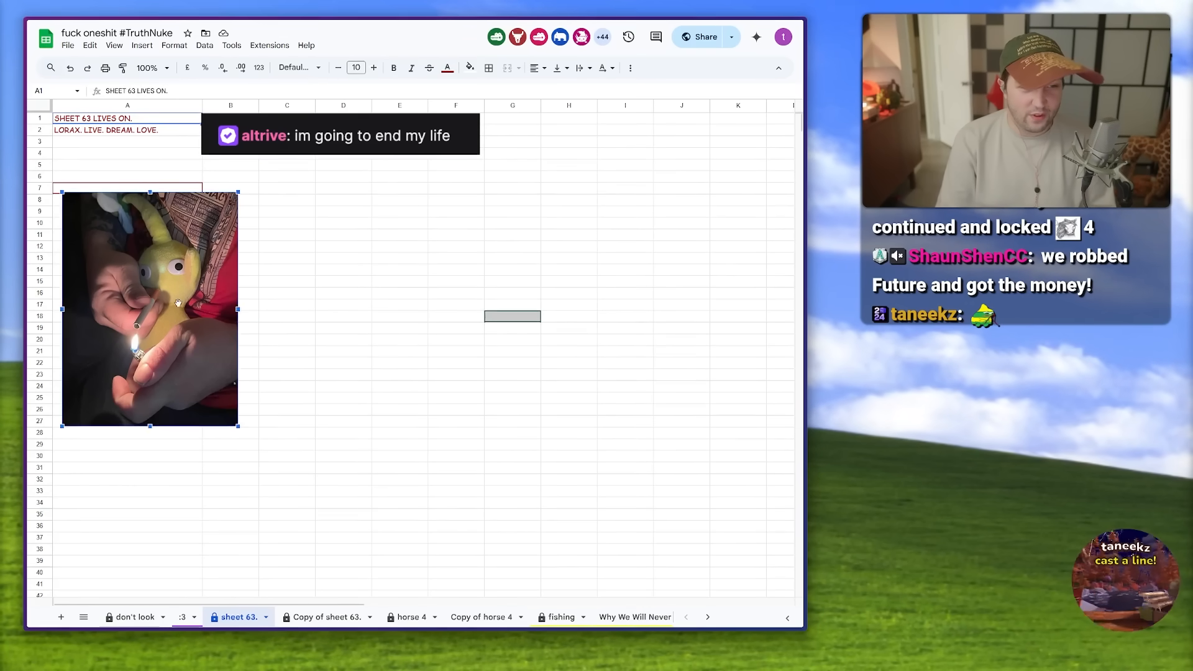
drag(150, 308, 313, 313)
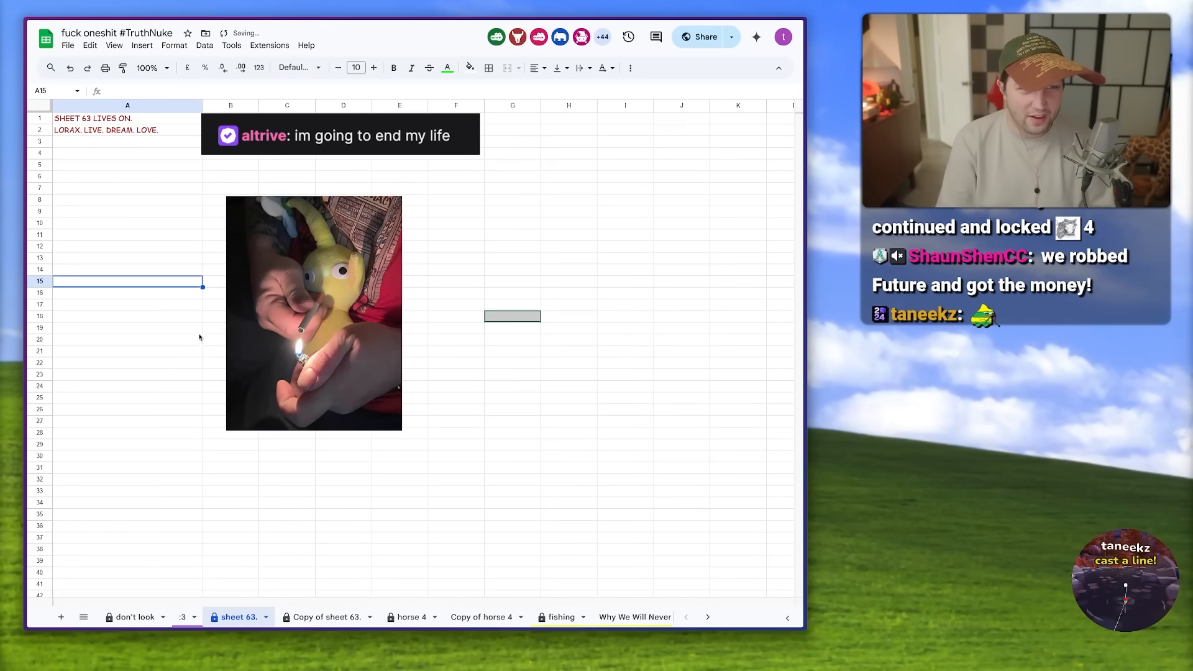
Step: Pass through Copy of sheet 63, horse 4 copies and fishing to reach GREEN RICHARD LORE
click(328, 617)
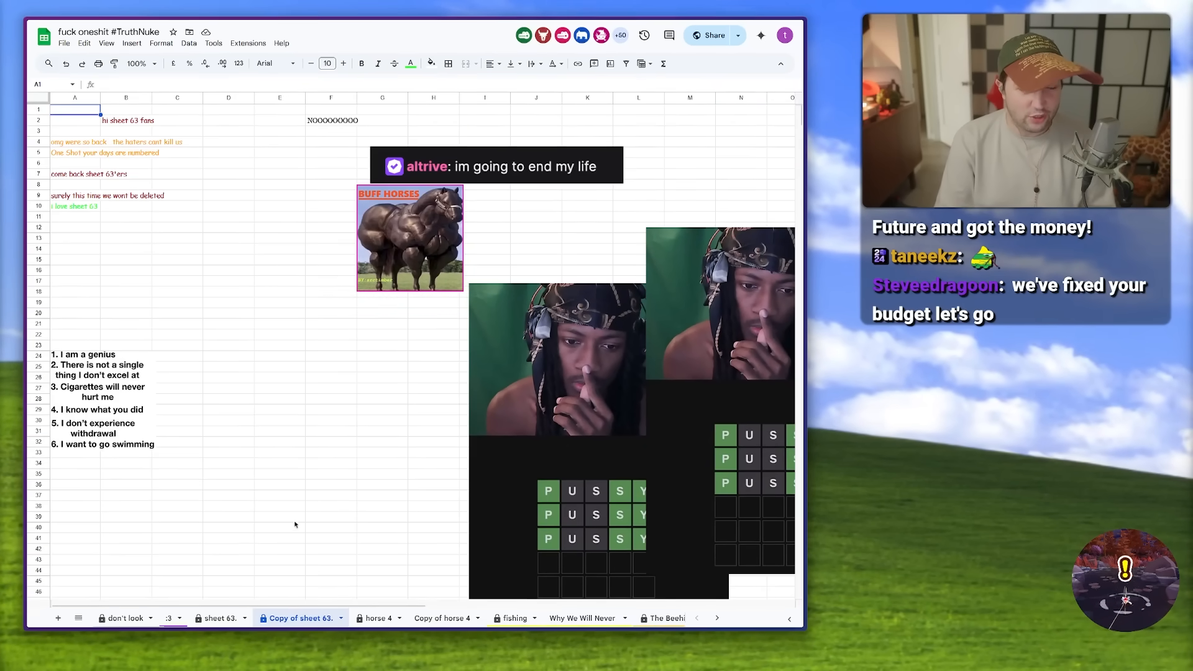
scroll(right, 3)
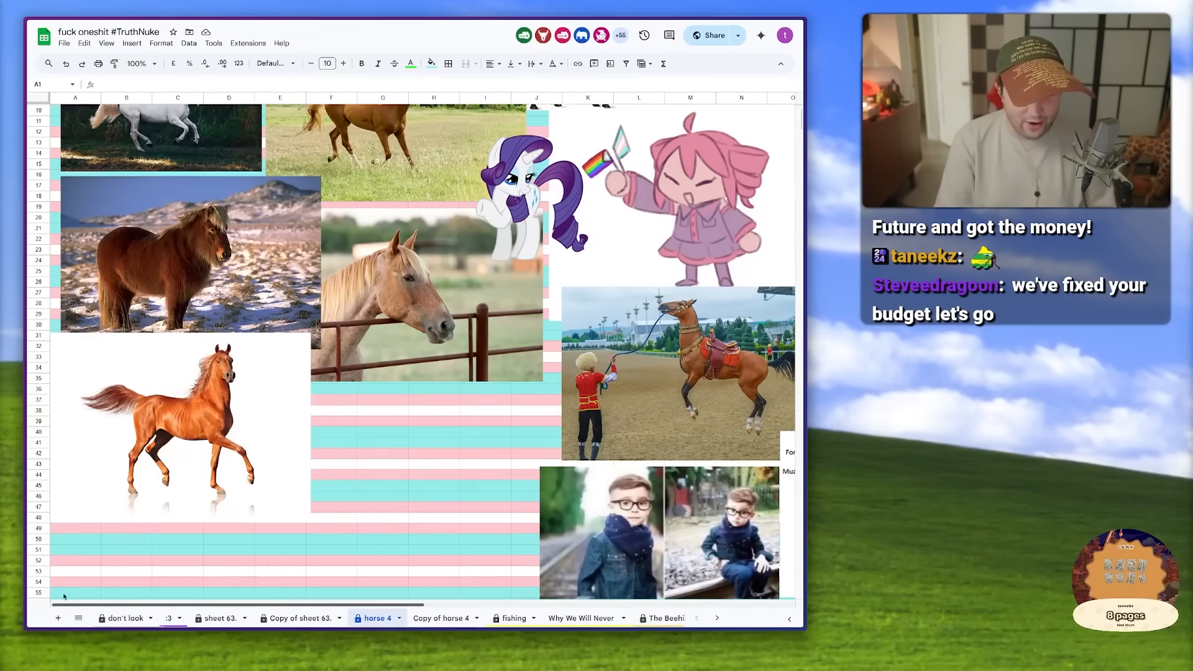
click(441, 618)
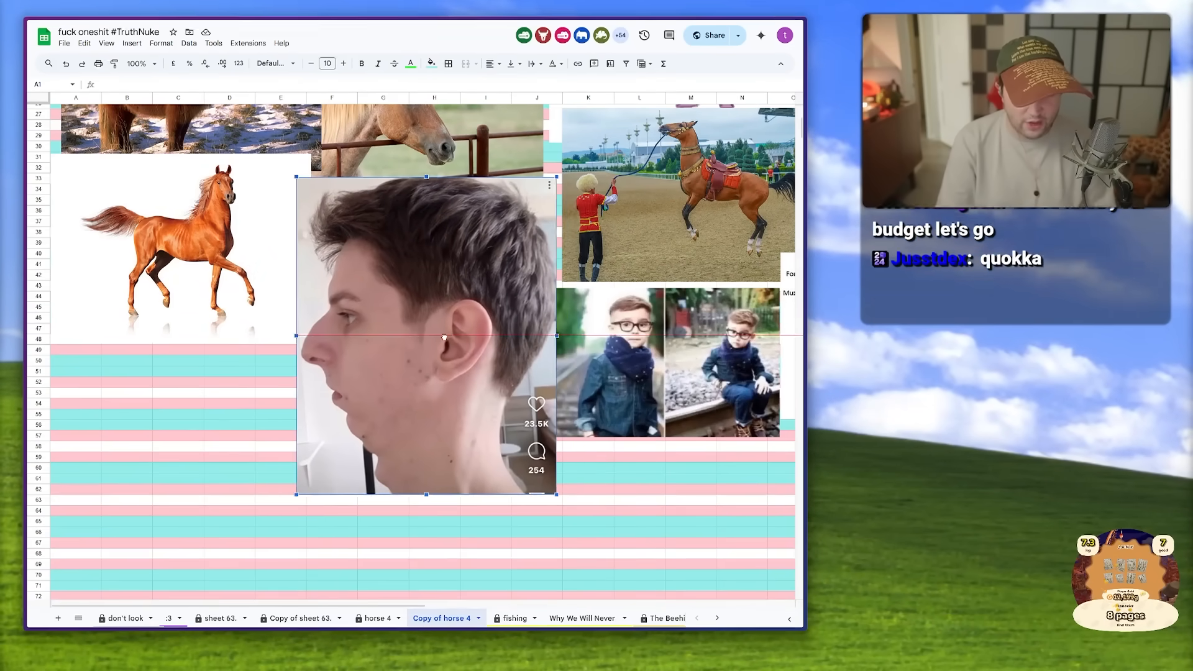
click(514, 618)
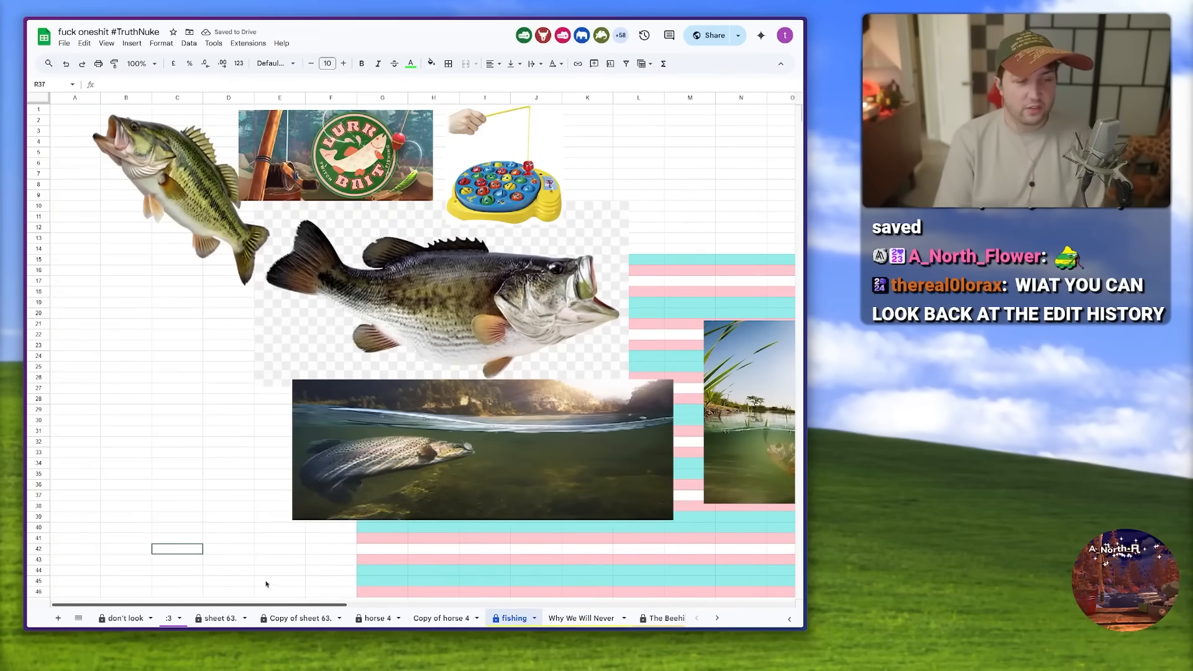
click(581, 617)
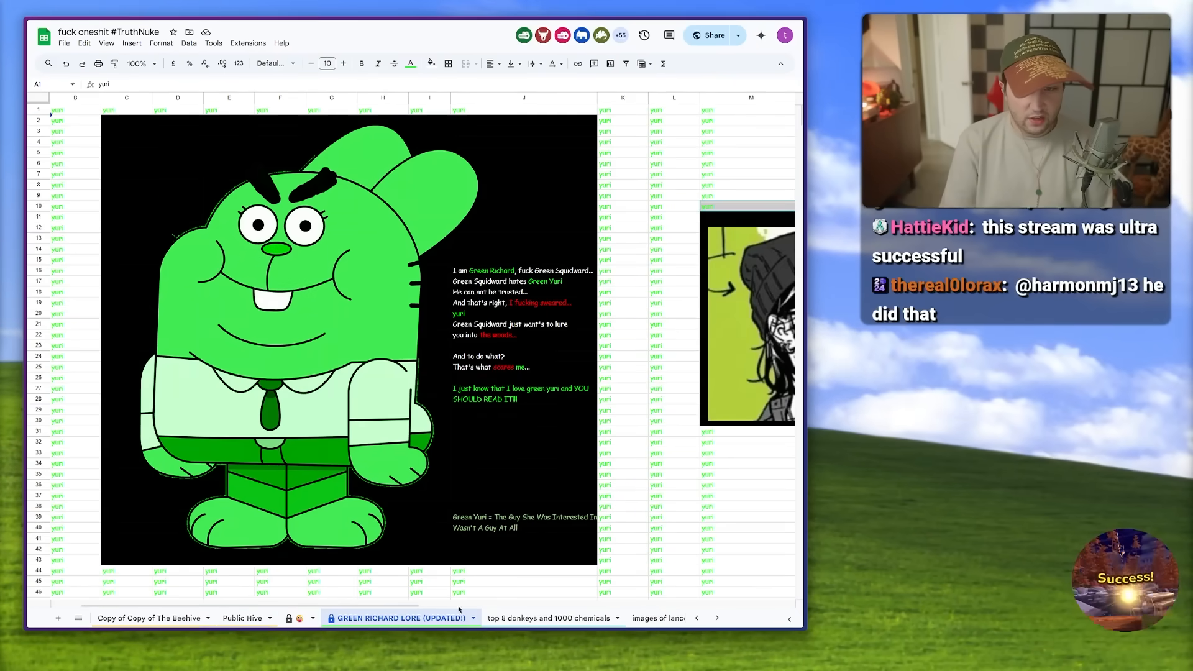
Step: Pass Copy of GREEN RICHARD LORE and Copy of Budget + ToDo to land on Robbing Future
scroll(right, 3)
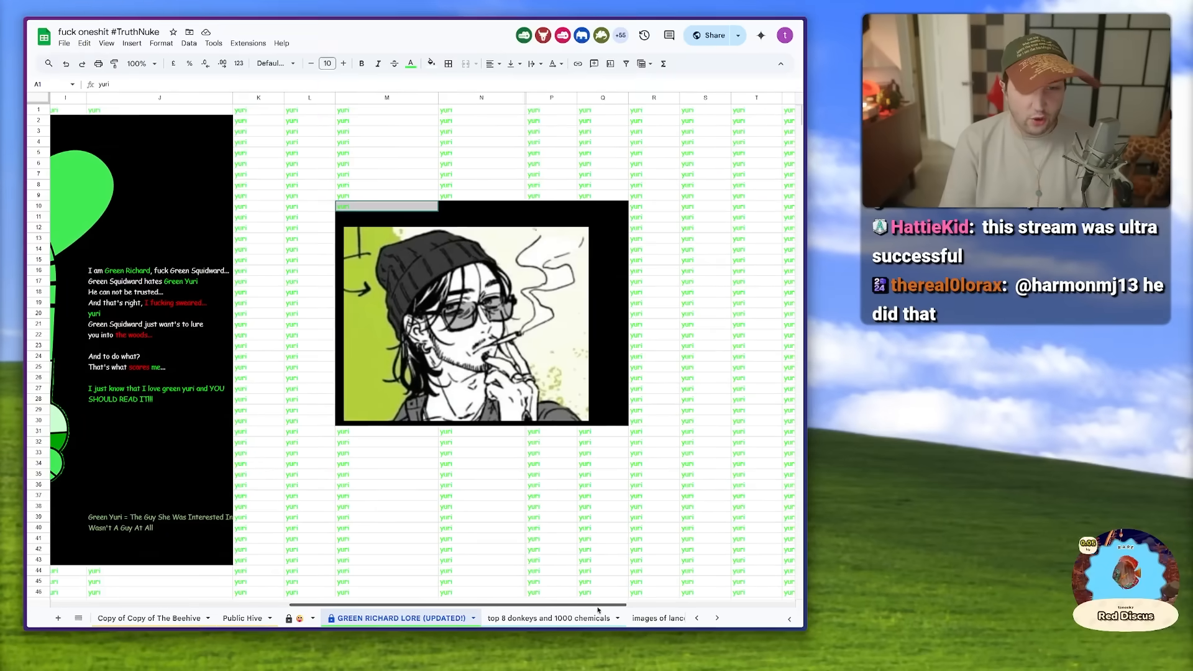
click(397, 618)
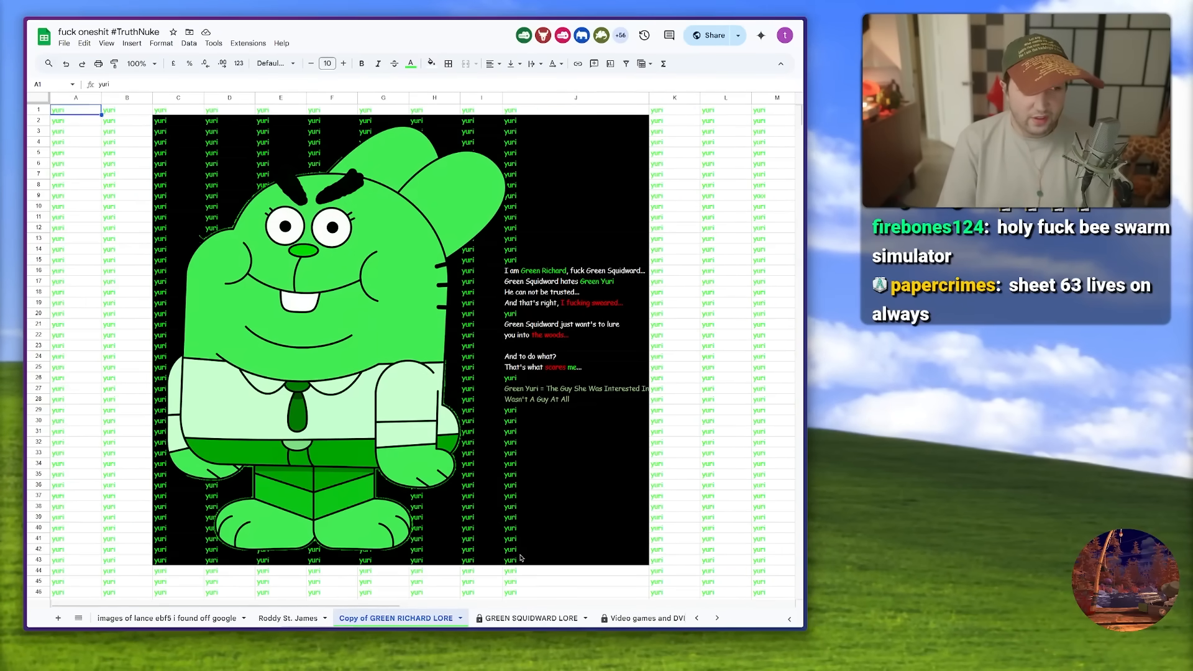
click(532, 618)
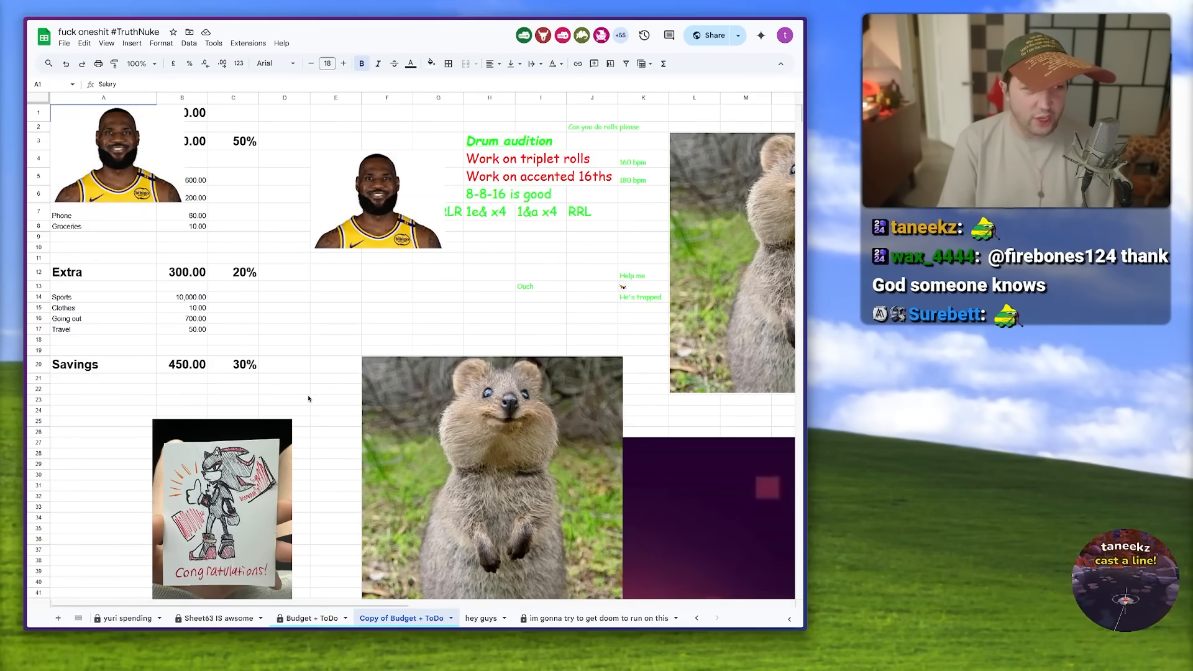
click(135, 618)
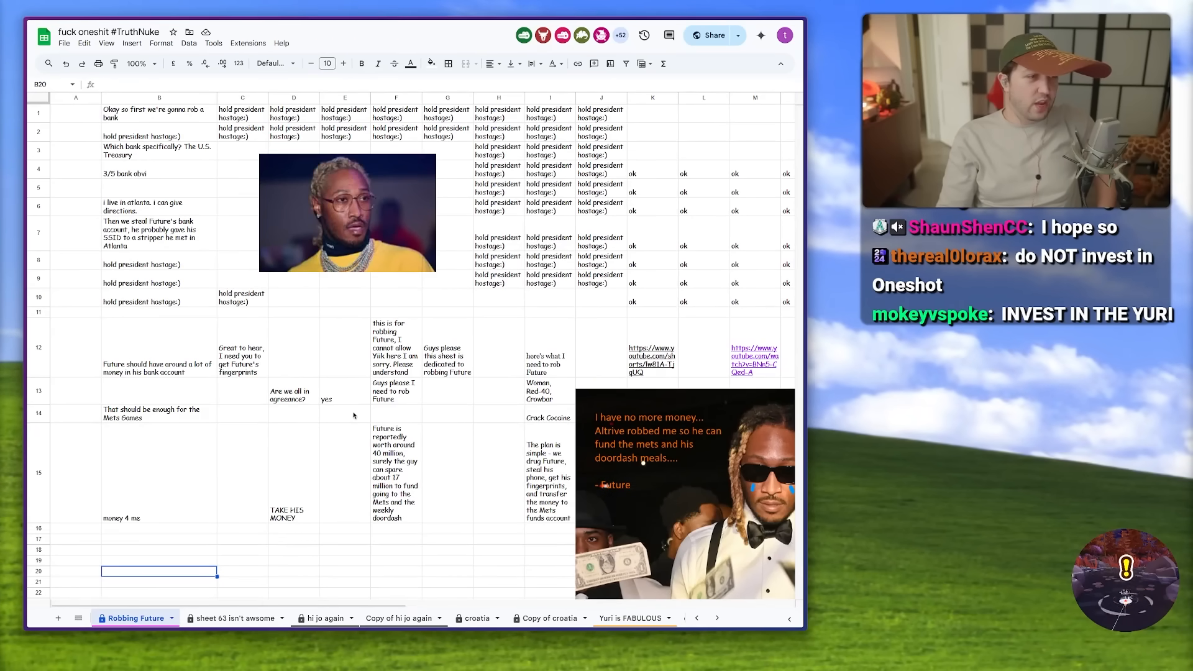
scroll(down, 3)
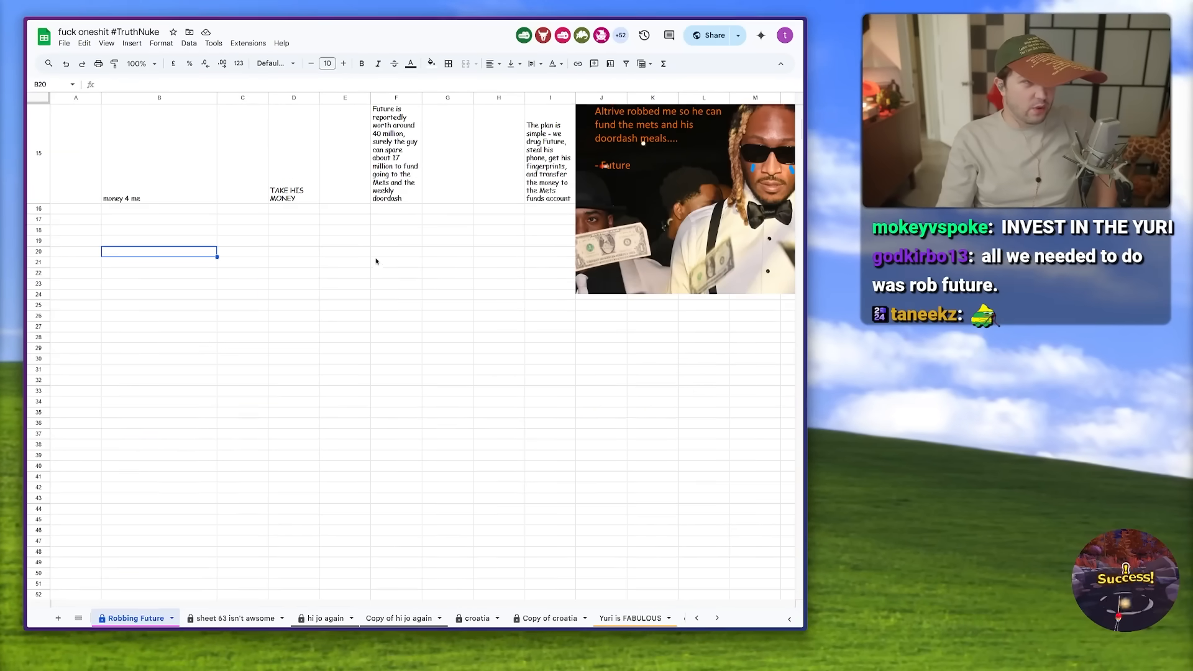